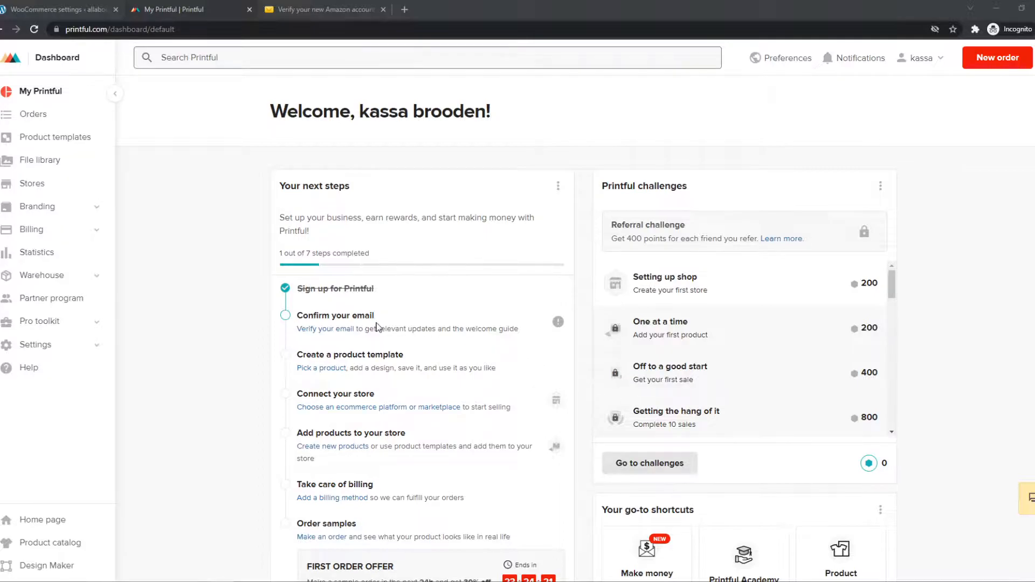
mouse_move(365, 341)
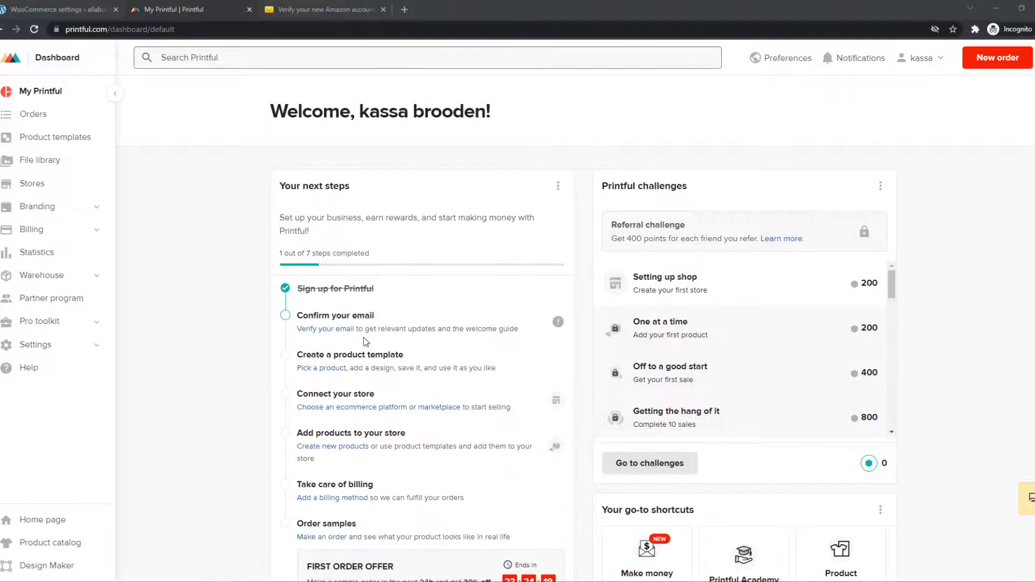
mouse_move(132, 304)
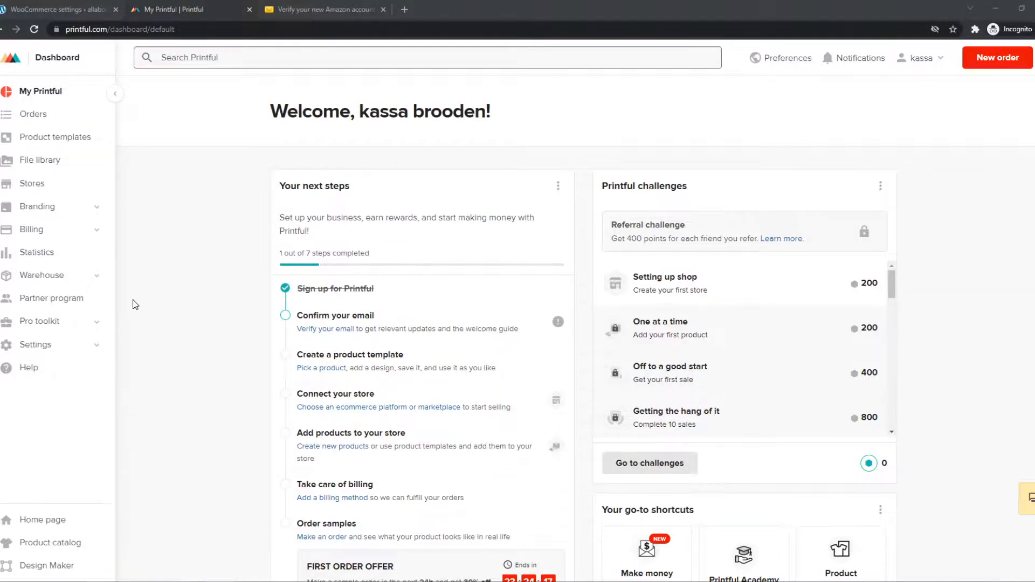
- Enable 'Enable the legacy REST API' under WooCommerce Settings > Advanced > Legacy API and save
left_click(59, 9)
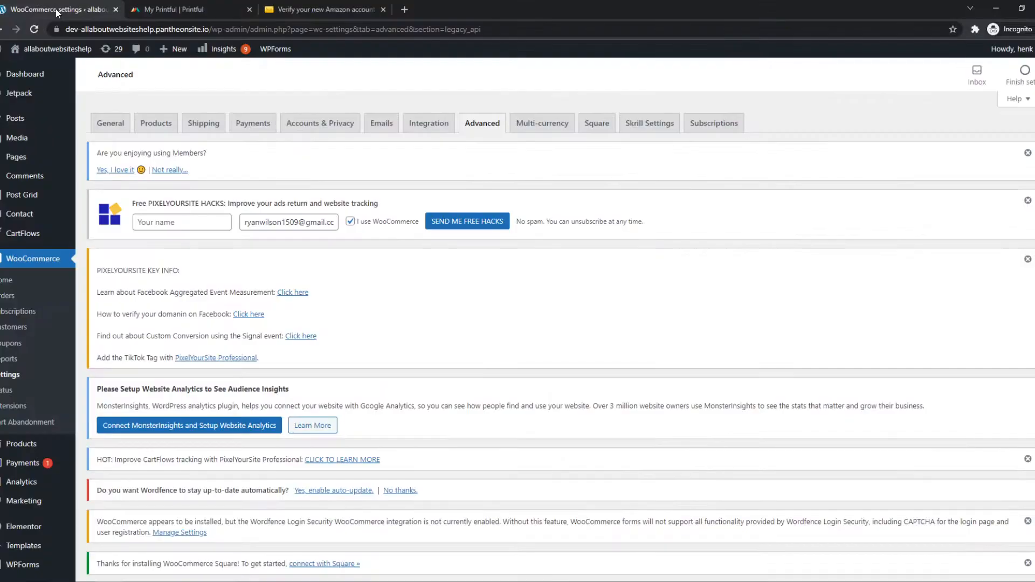
left_click(58, 50)
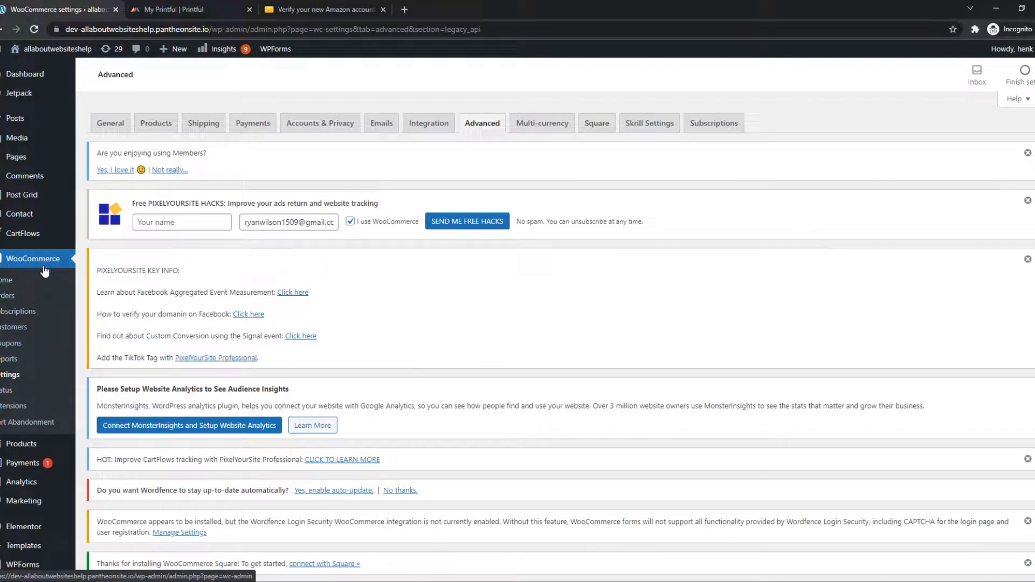
left_click(9, 375)
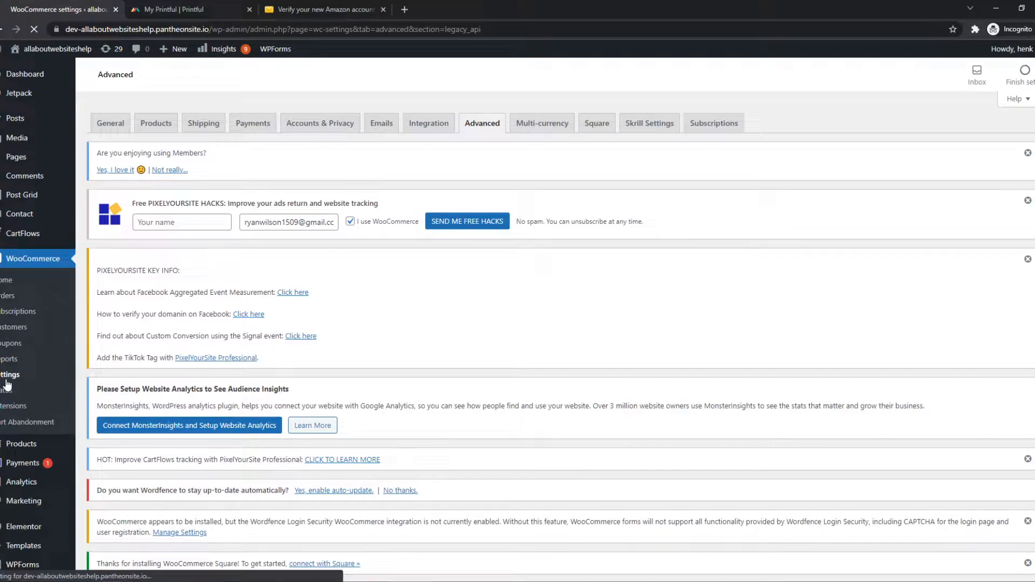
left_click(110, 123)
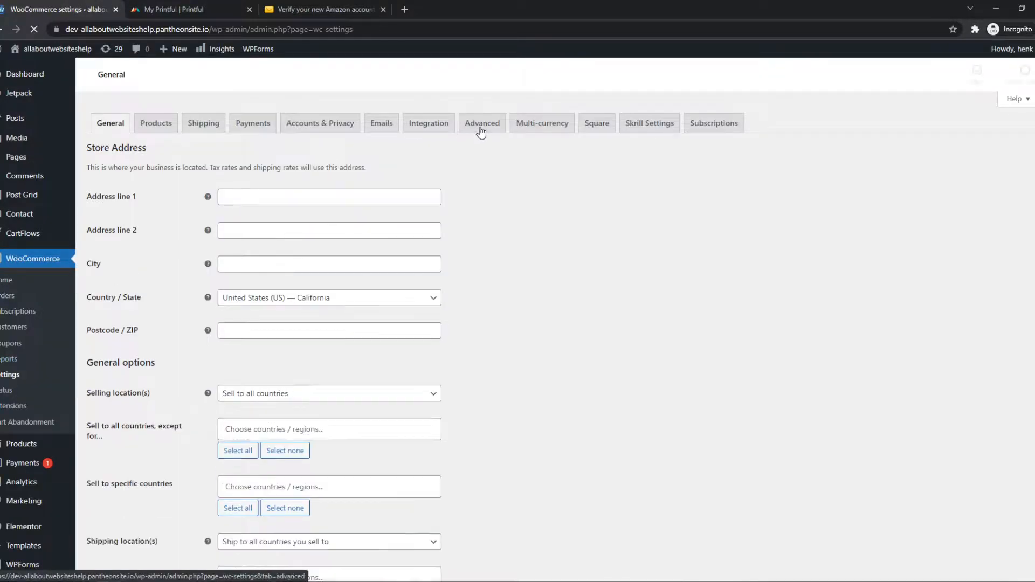
left_click(482, 123)
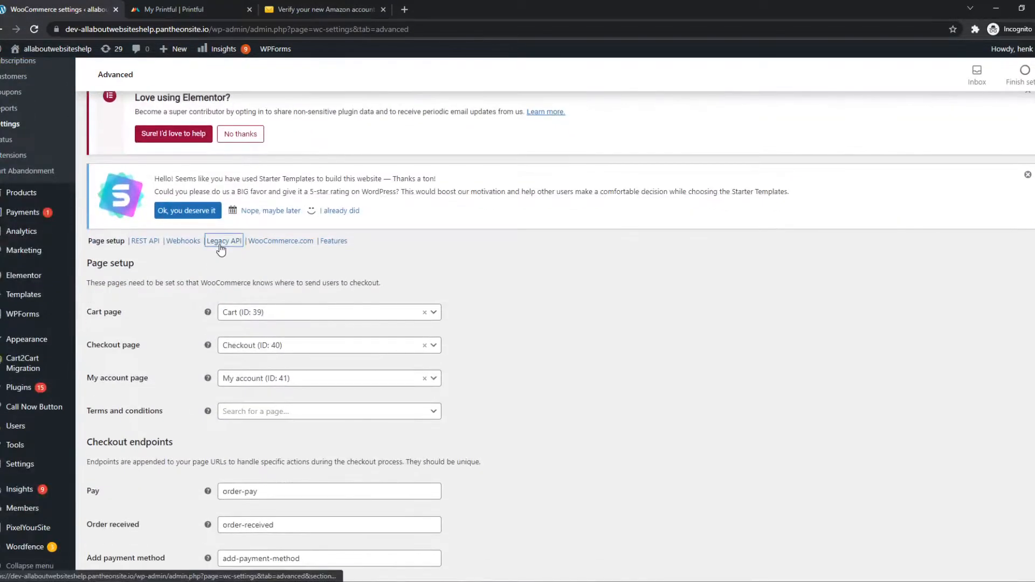
left_click(223, 240)
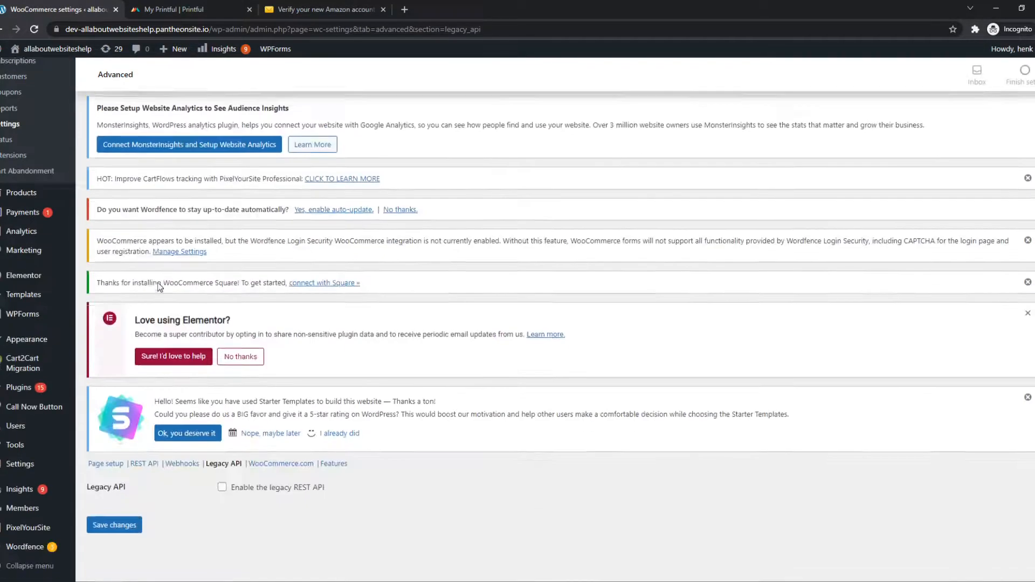
left_click(222, 484)
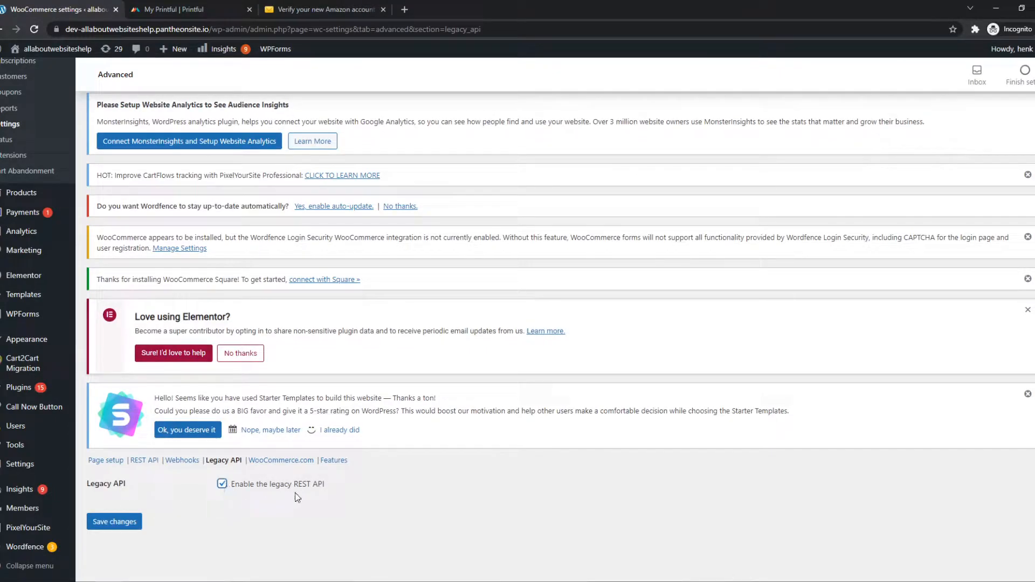
left_click(222, 484)
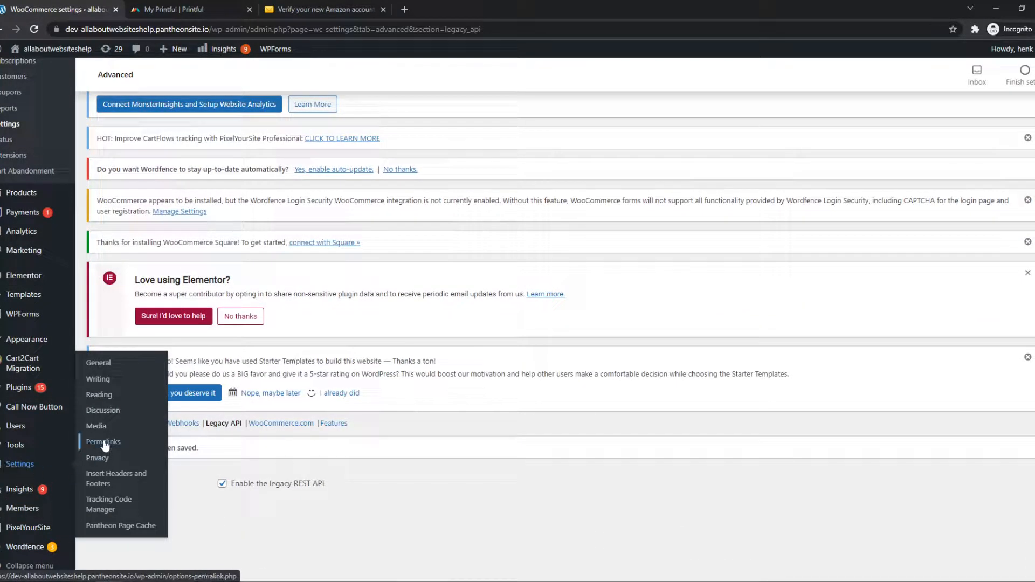
- Go to Settings > Permalinks, where the post name structure is already selected
left_click(103, 441)
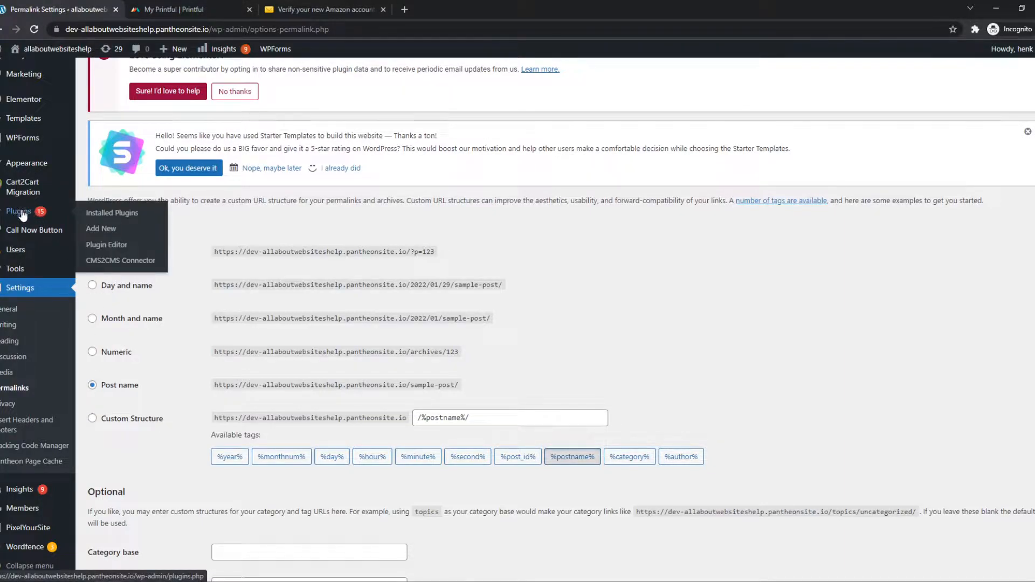
- Search new plugins for 'printful', then install and activate Printful Integration for WooCommerce
left_click(100, 228)
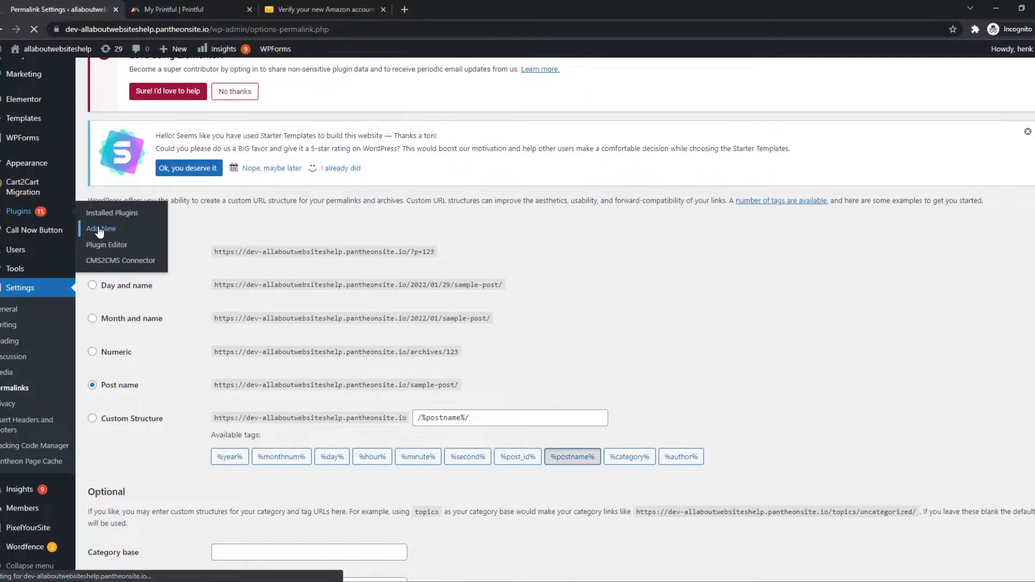
left_click(100, 229)
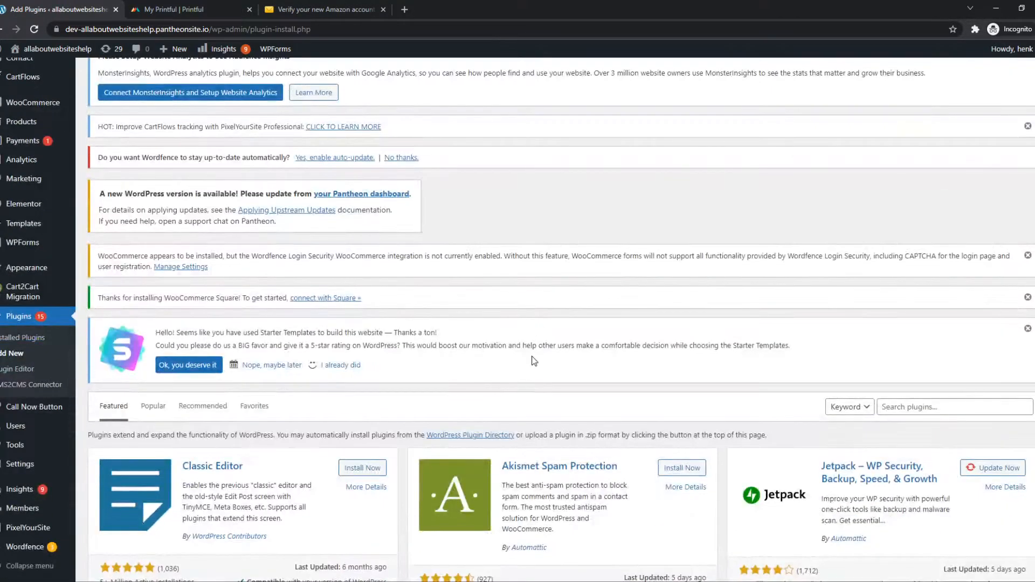
type("pr")
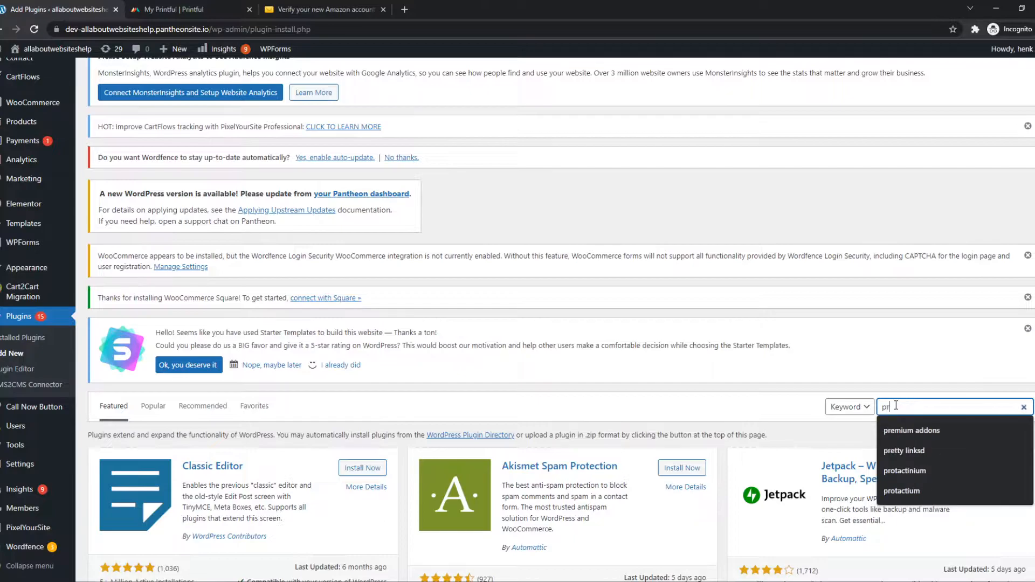
type("printful")
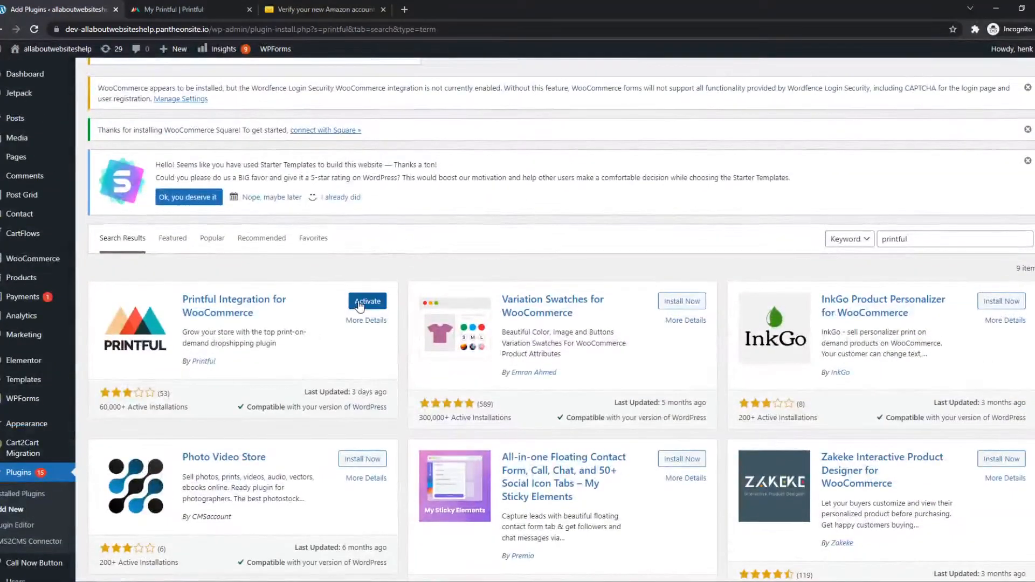
left_click(367, 301)
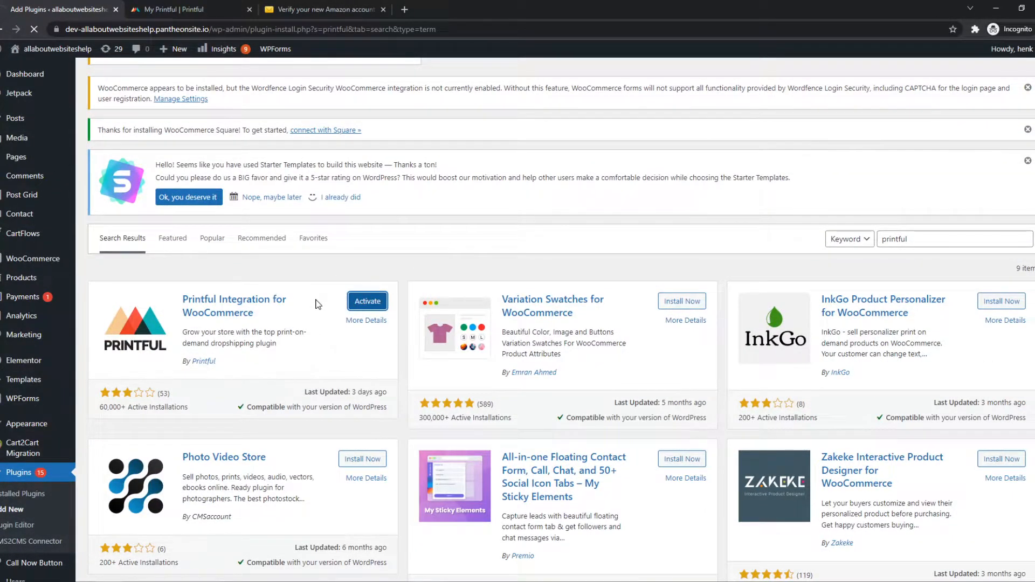
left_click(366, 301)
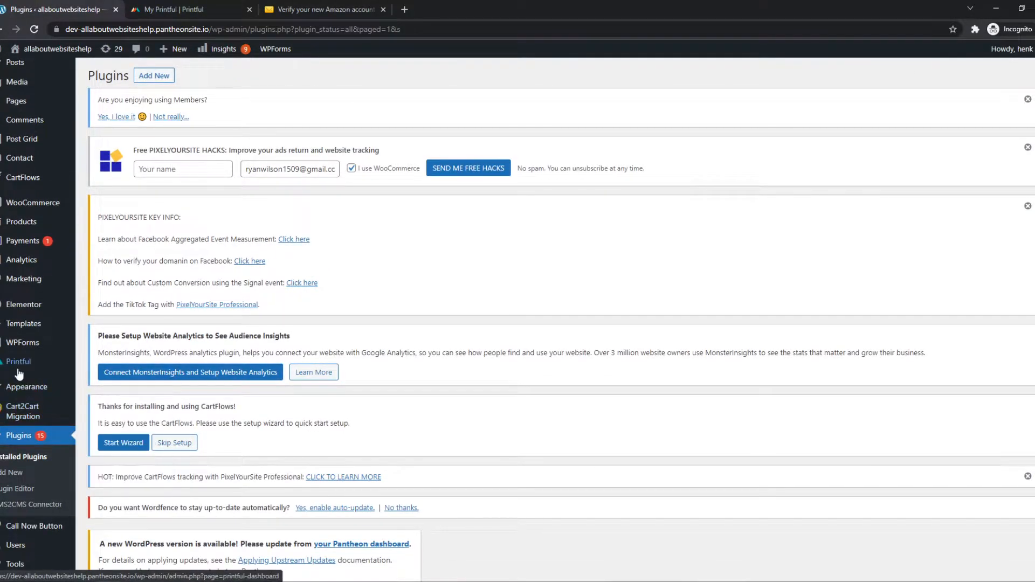
- Start Connect to Printful from the Printful admin page, bringing up the store access request
left_click(18, 361)
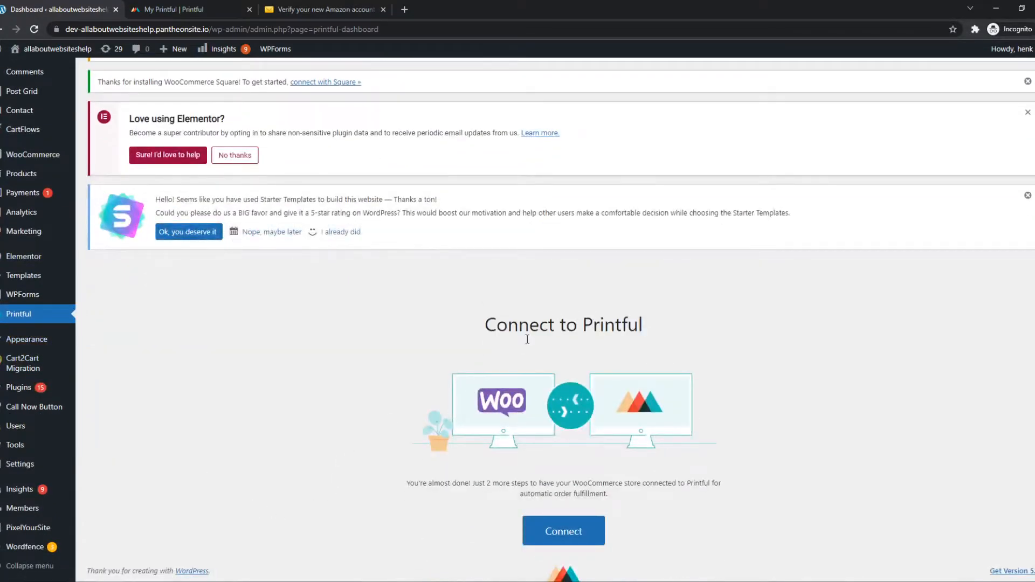
left_click(562, 530)
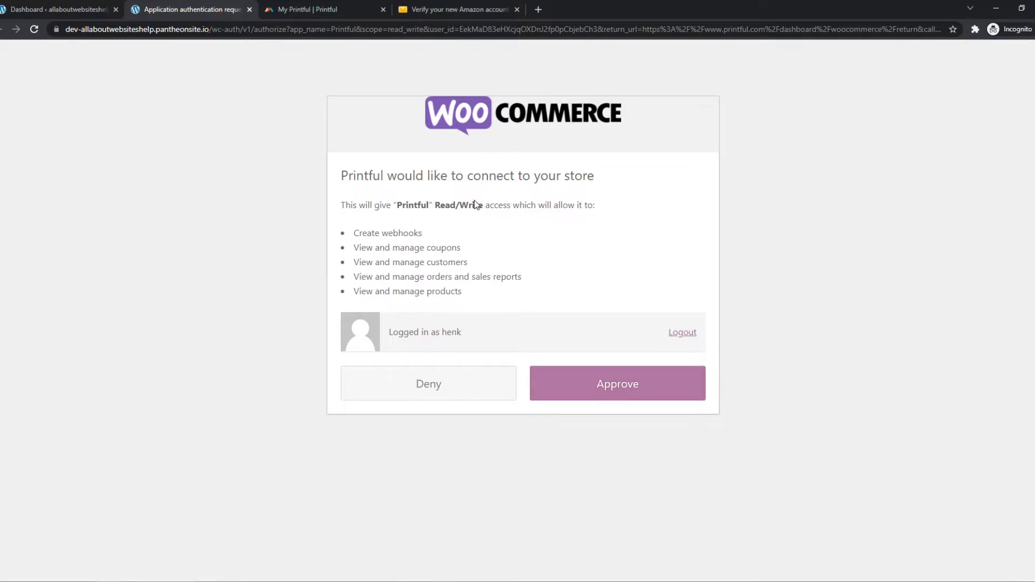
- Approve Printful's read/write access on the WooCommerce authorization screen
left_click(616, 384)
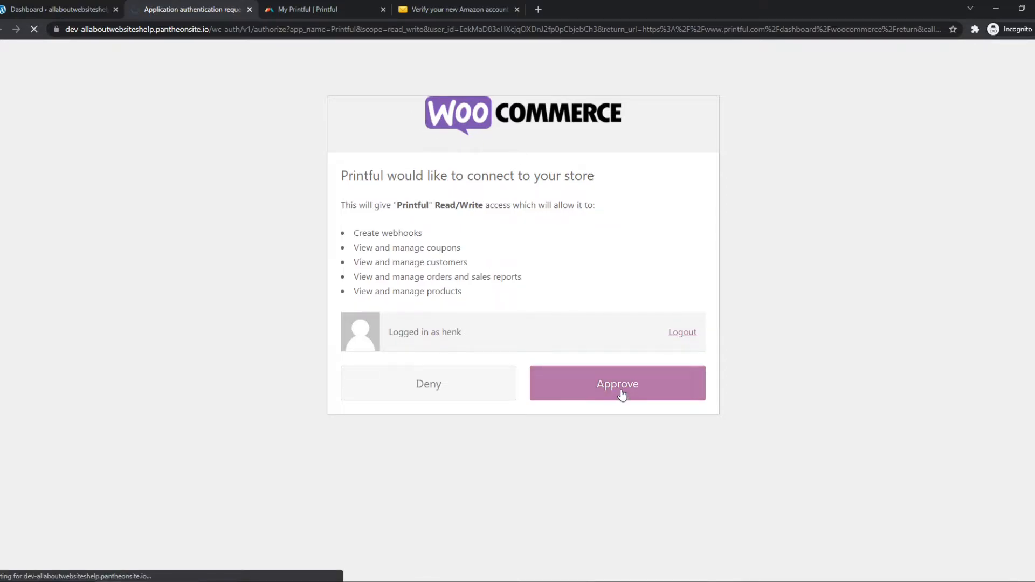
left_click(617, 383)
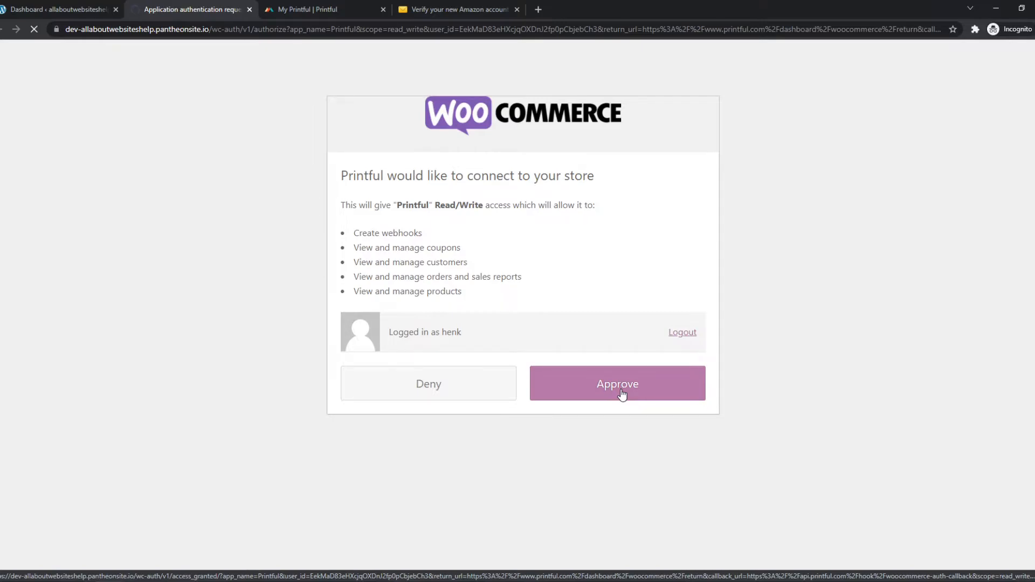
left_click(617, 383)
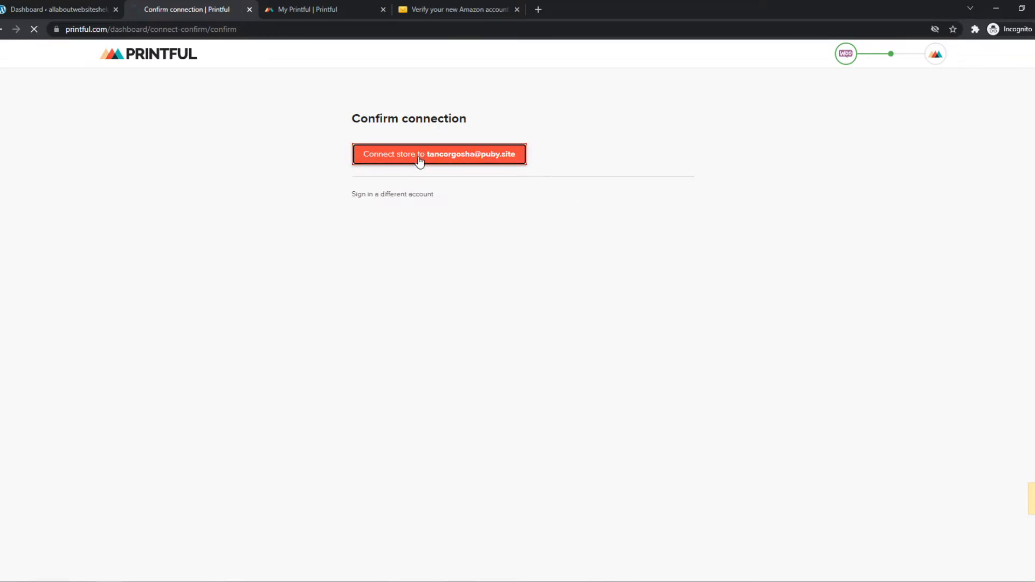
- Confirm connecting the allaboutwebsiteshelp store to the Printful account so product syncing begins
left_click(438, 153)
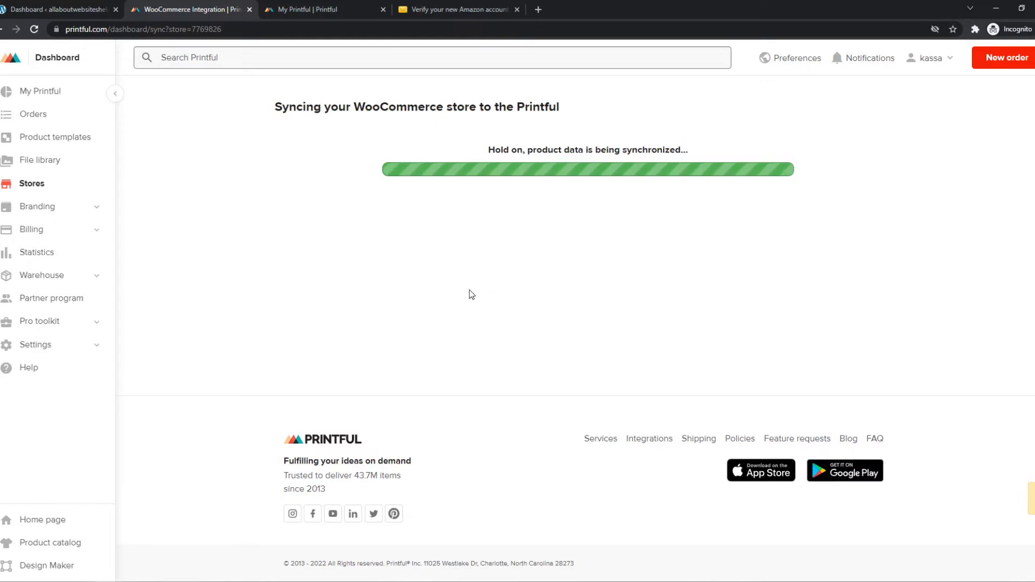
mouse_move(184, 120)
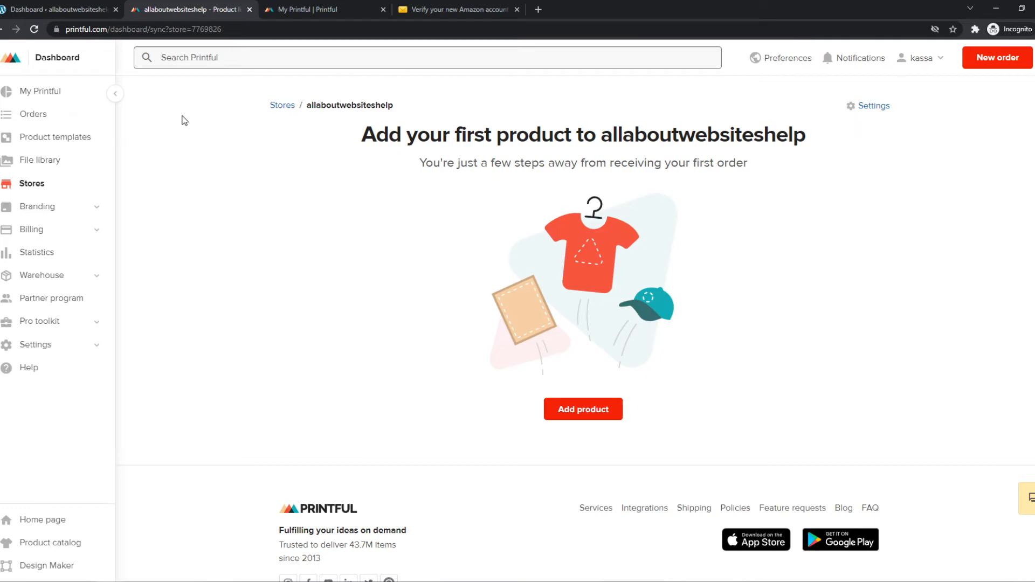
mouse_move(80, 86)
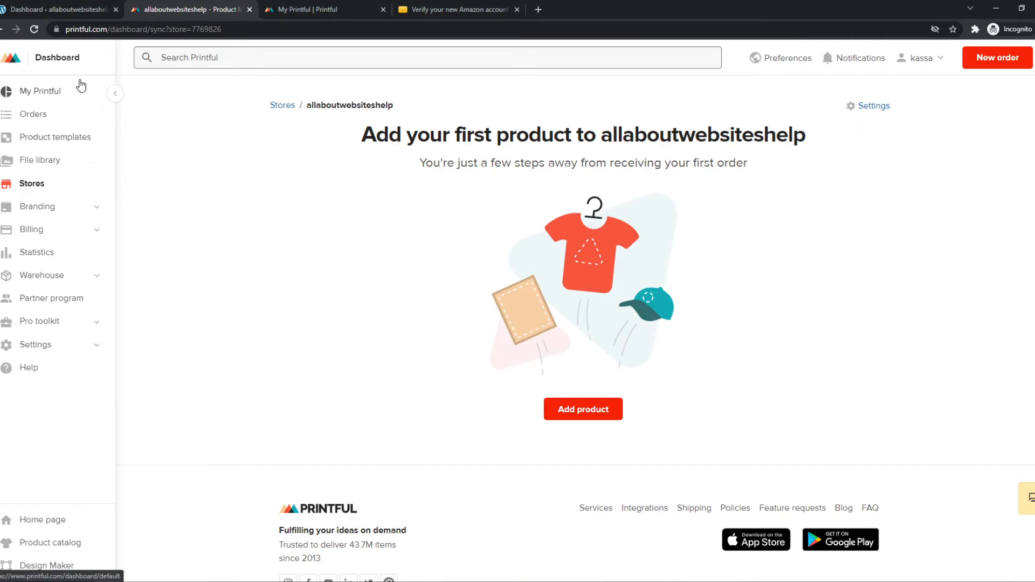
mouse_move(130, 100)
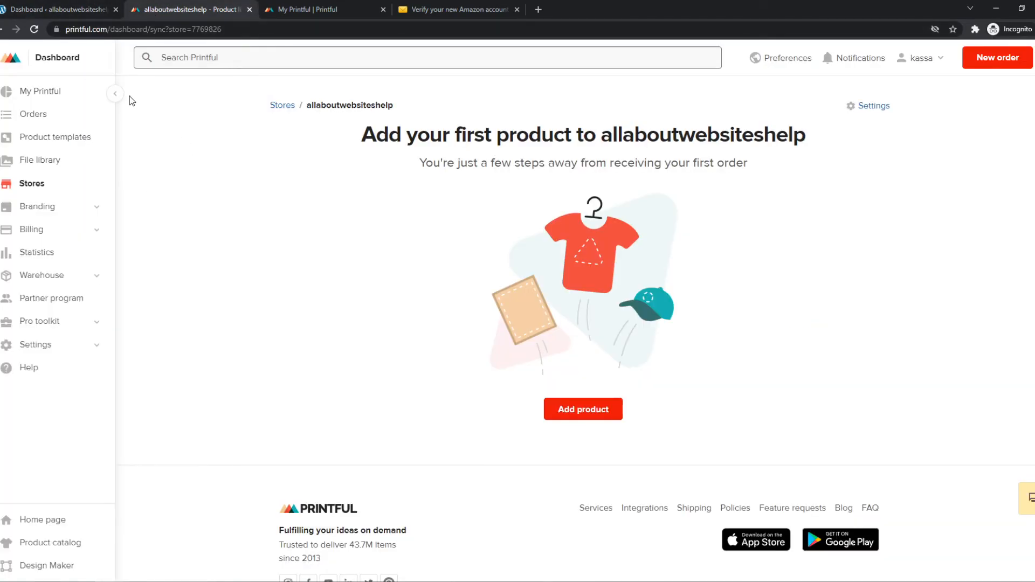
mouse_move(526, 464)
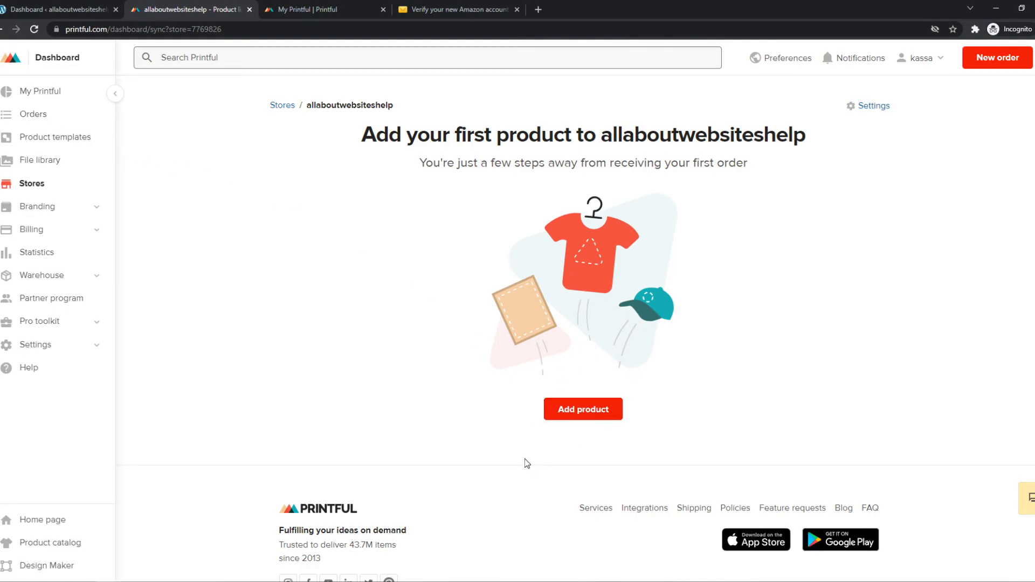